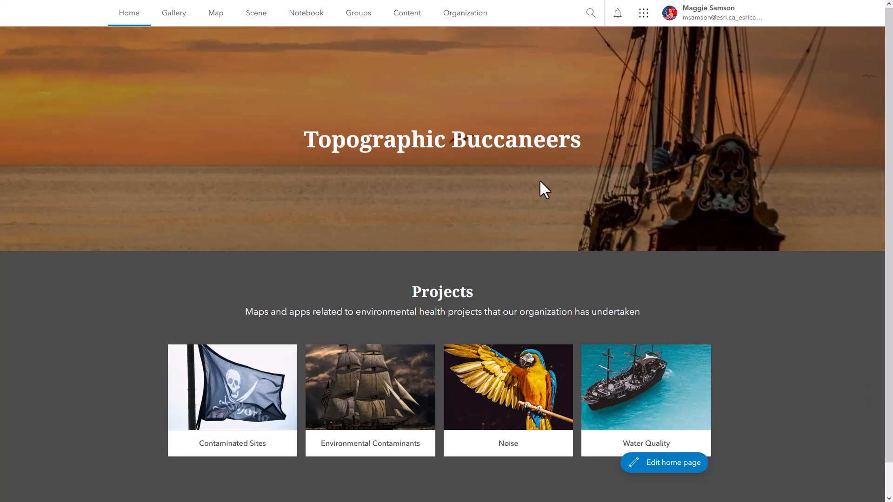
# Navigate from the organization overview to Settings and show the Member roles page.
pyautogui.click(464, 12)
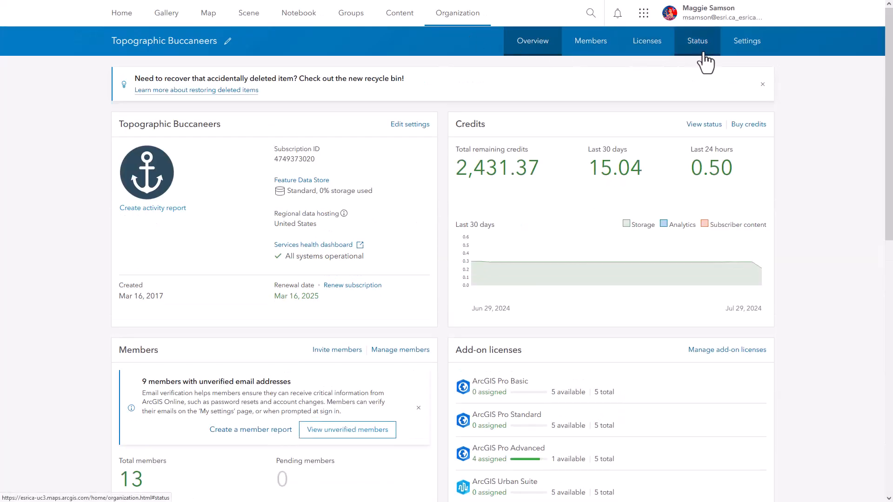
pyautogui.moveTo(747, 40)
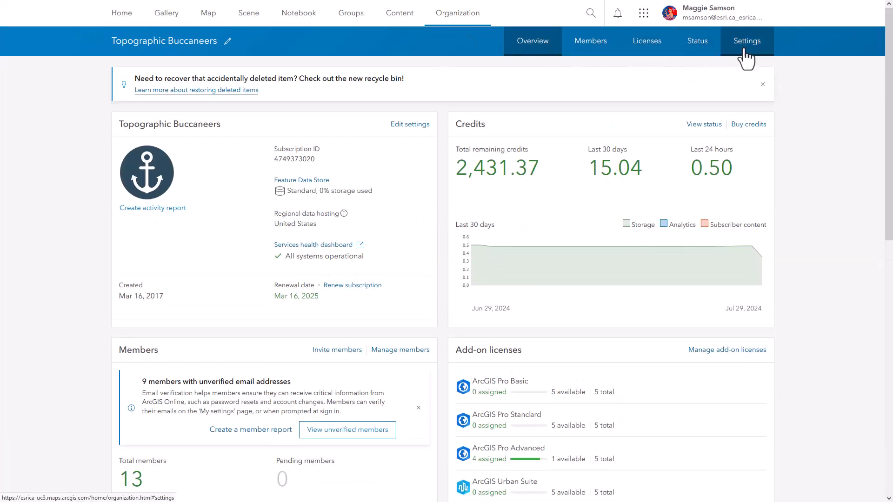
pyautogui.click(746, 40)
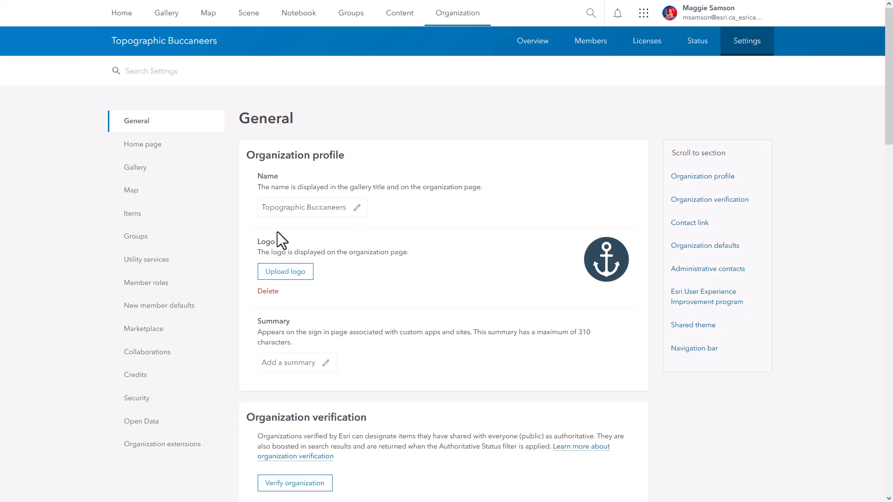
pyautogui.moveTo(146, 282)
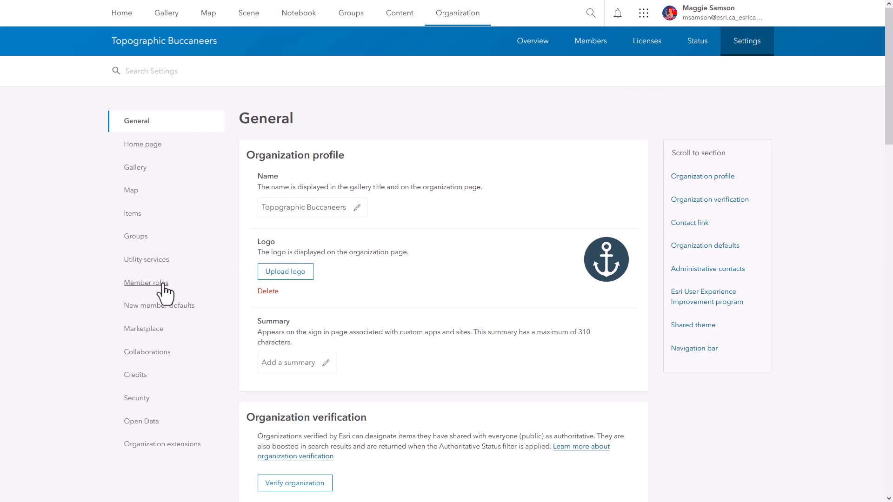
pyautogui.click(146, 282)
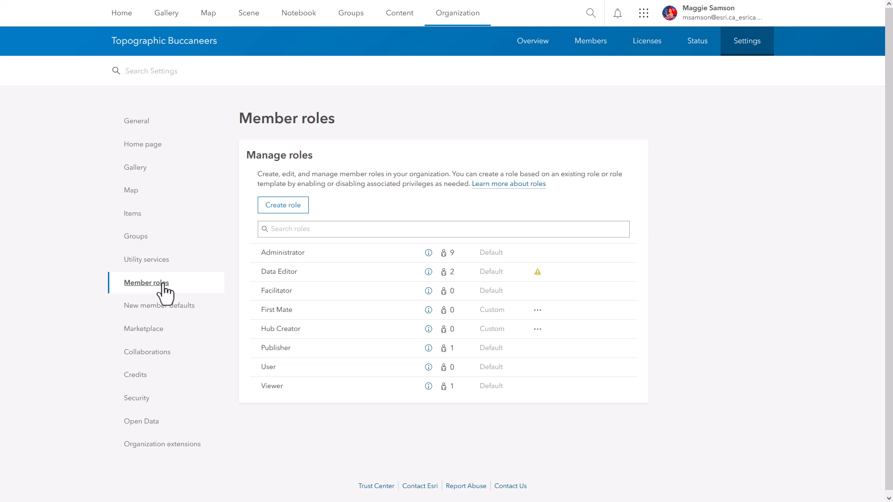
pyautogui.moveTo(491, 311)
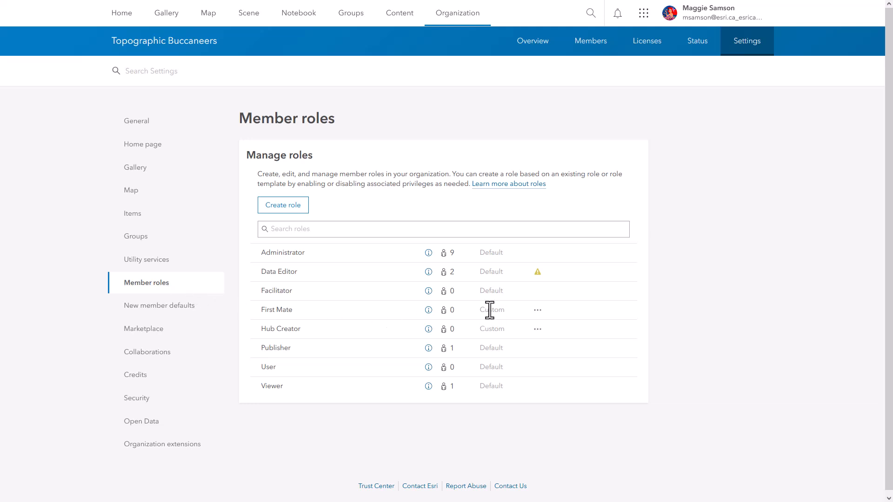
pyautogui.moveTo(509, 329)
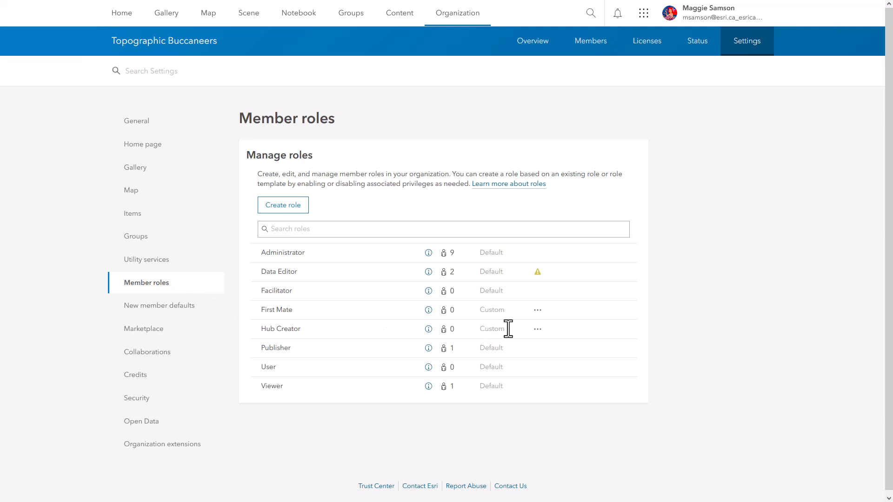
# Start a new role named 'Curator' with view, edit, create and manage privilege compatibility.
pyautogui.click(283, 205)
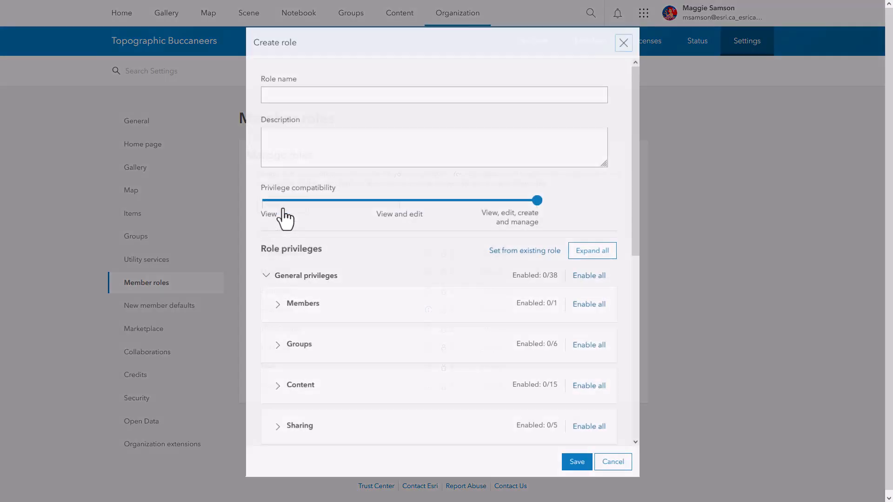
pyautogui.click(432, 95)
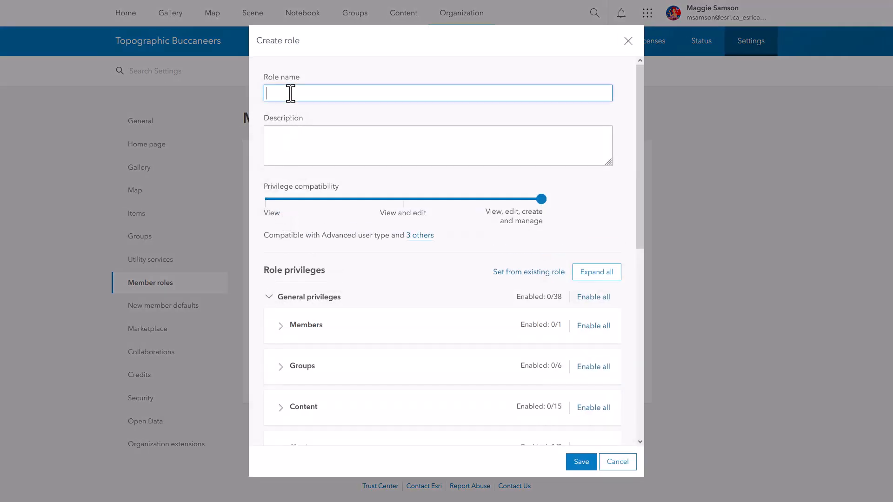
pyautogui.write('Curator')
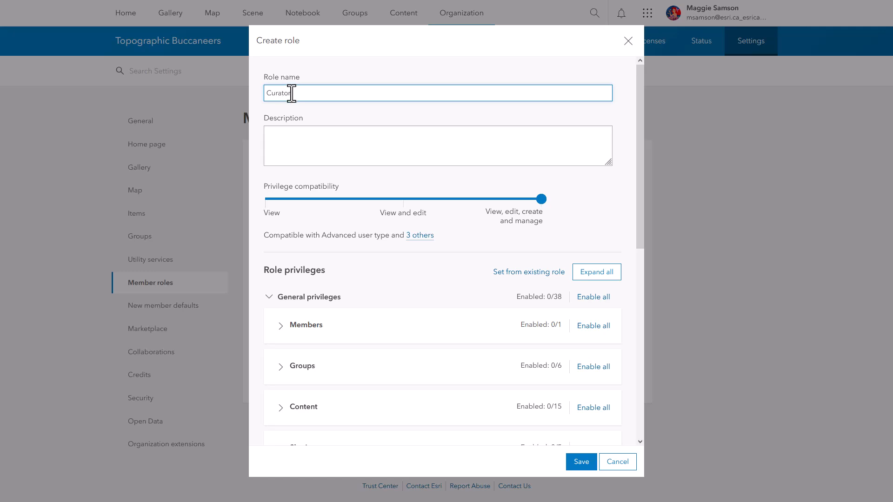
pyautogui.moveTo(330, 131)
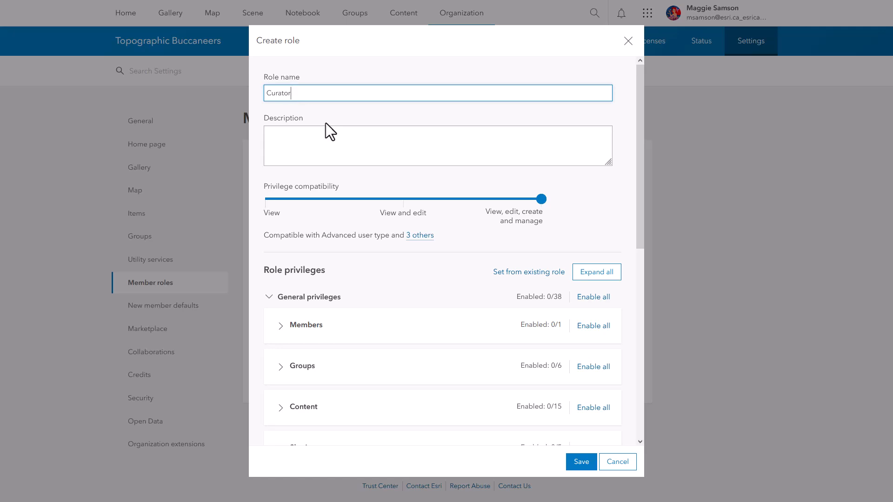
pyautogui.moveTo(419, 236)
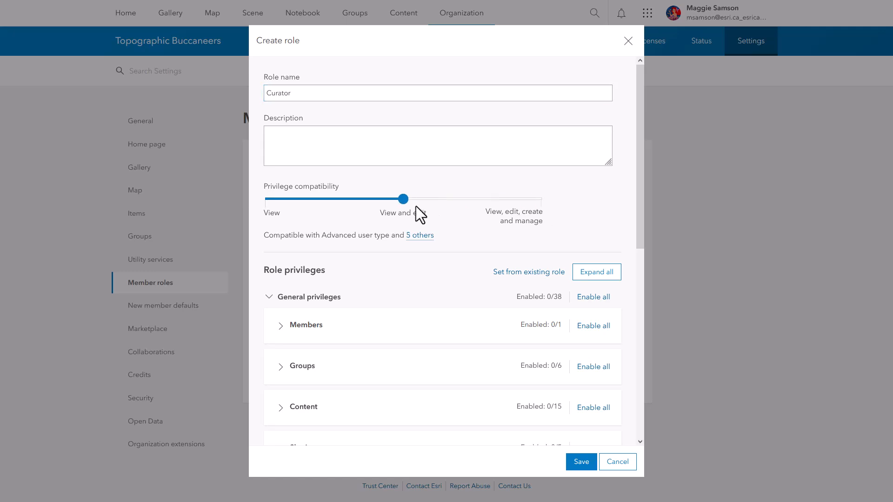
pyautogui.click(420, 236)
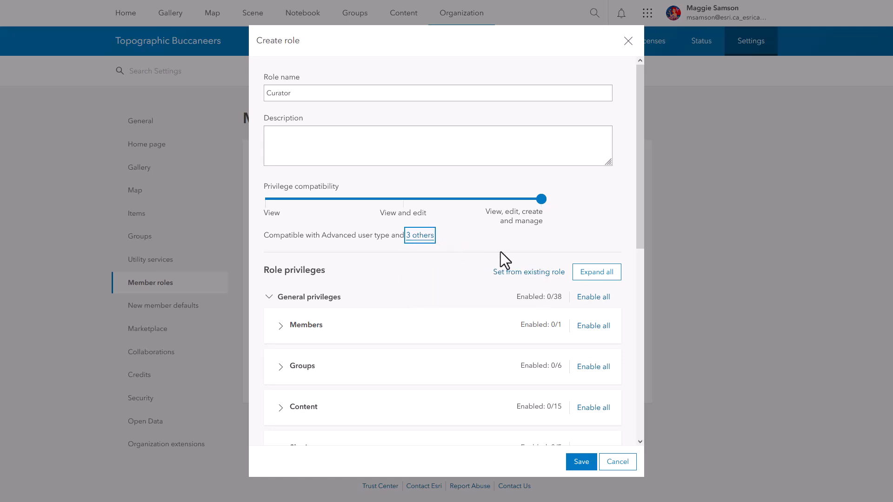
pyautogui.moveTo(527, 276)
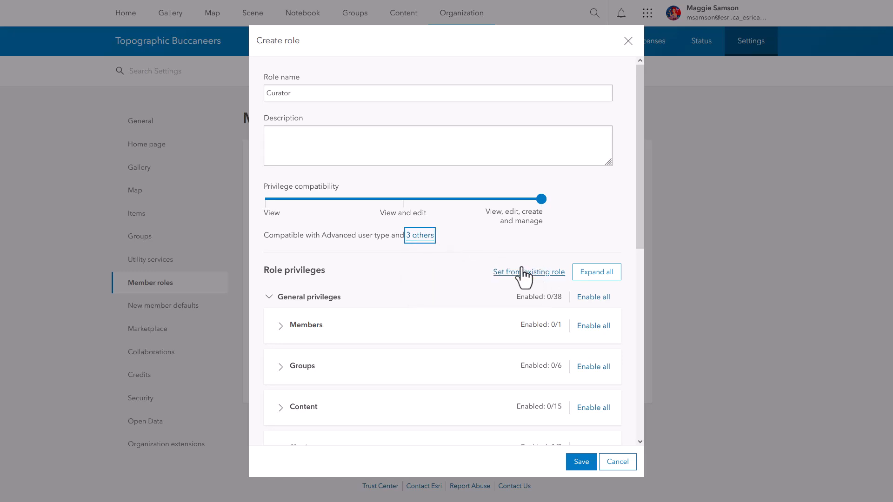
# Choose Publisher as the existing role to import settings from for Curator.
pyautogui.click(528, 272)
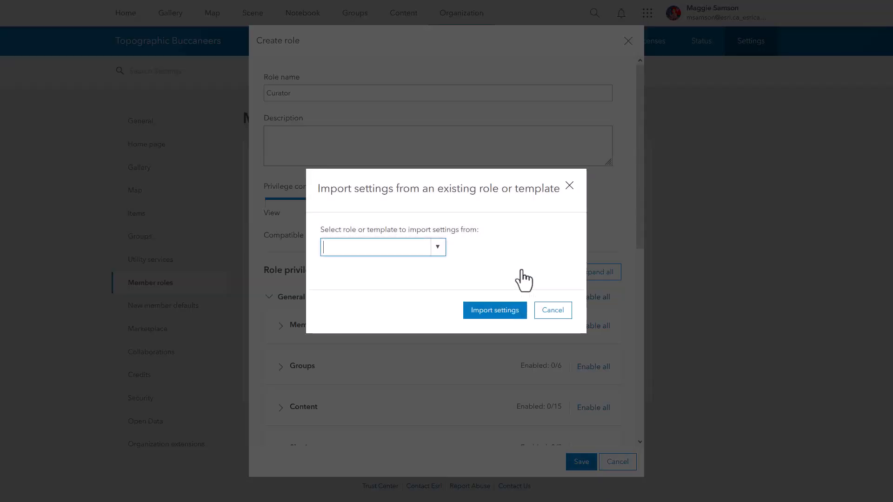
pyautogui.click(437, 248)
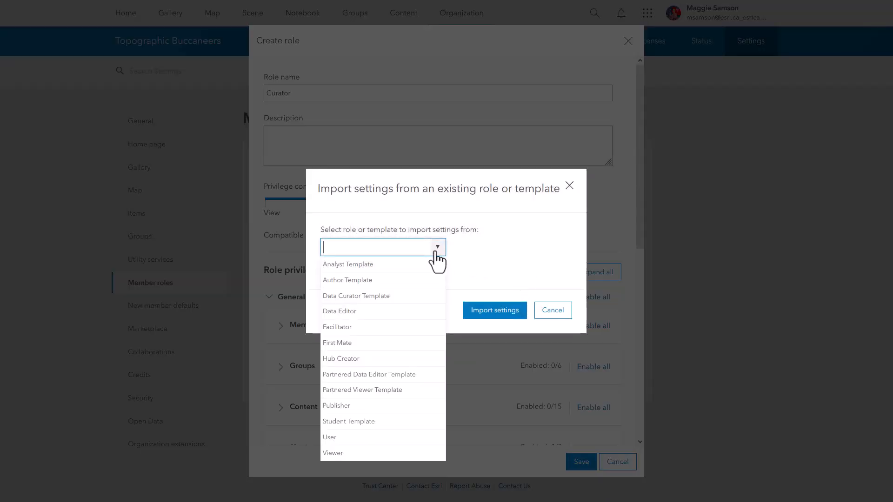
pyautogui.moveTo(398, 364)
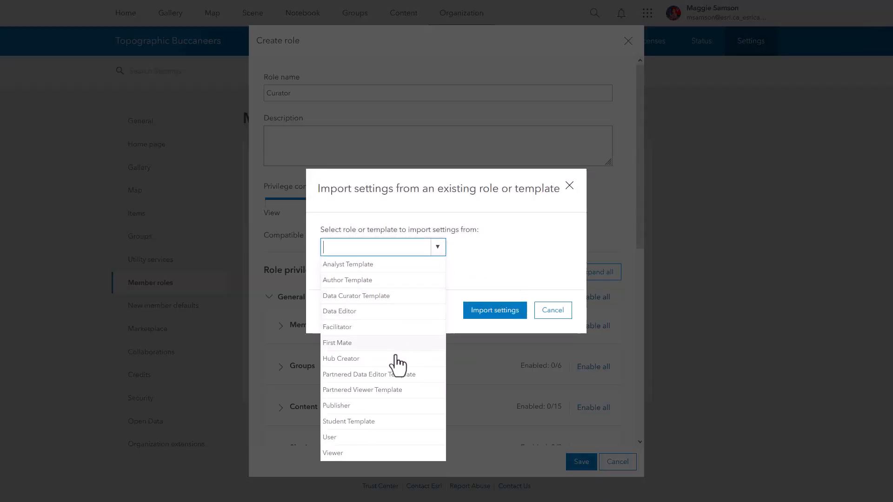
pyautogui.moveTo(388, 416)
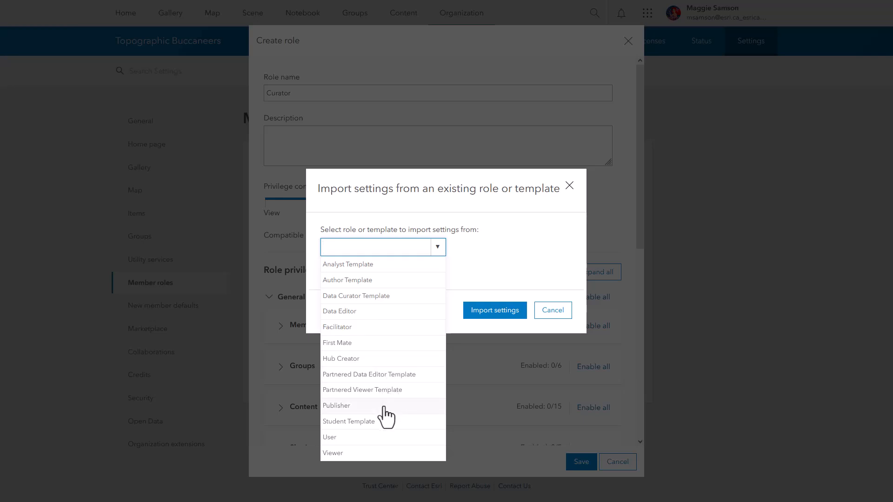
pyautogui.click(336, 406)
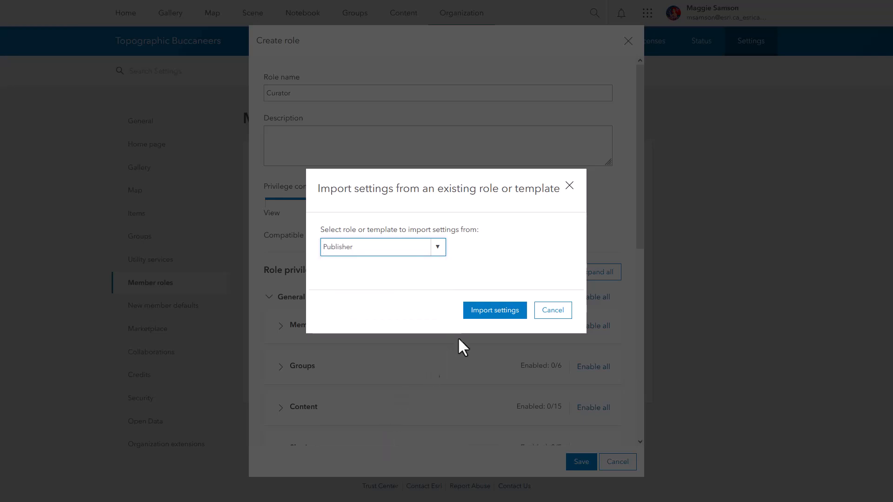
pyautogui.moveTo(492, 335)
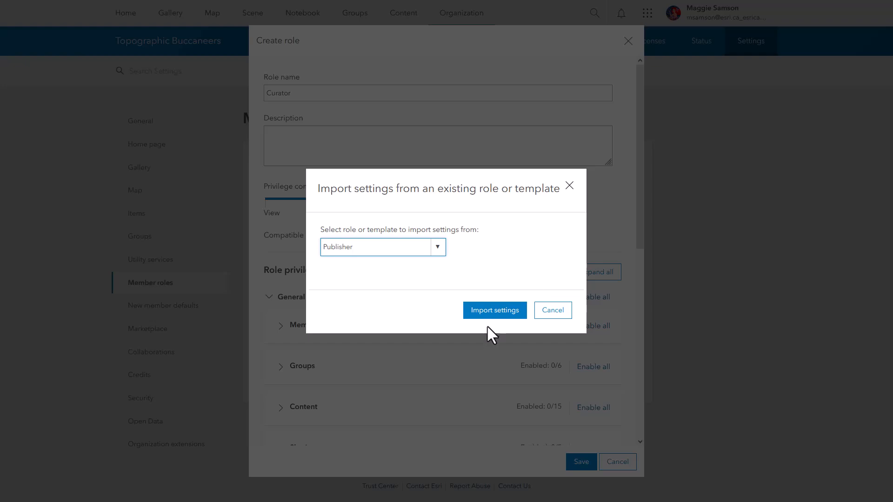
# Import Publisher's privileges, review the Groups general privileges, then reveal the administrative categories.
pyautogui.click(494, 311)
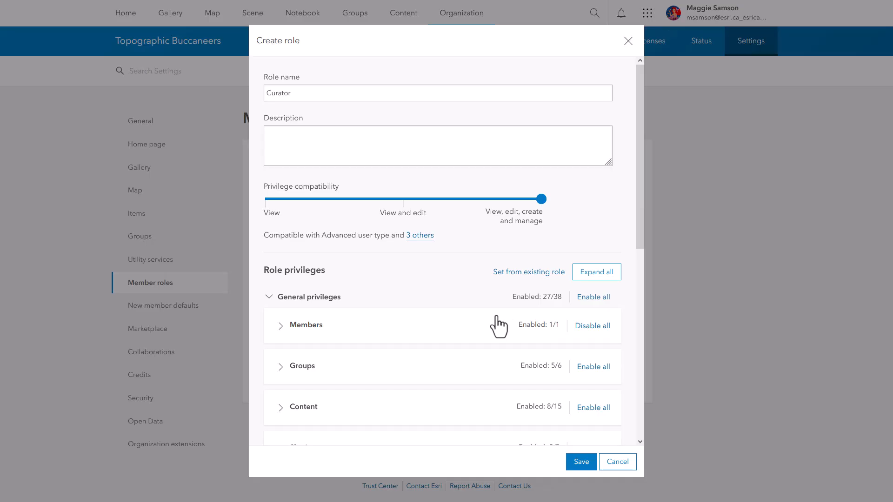
pyautogui.moveTo(293, 370)
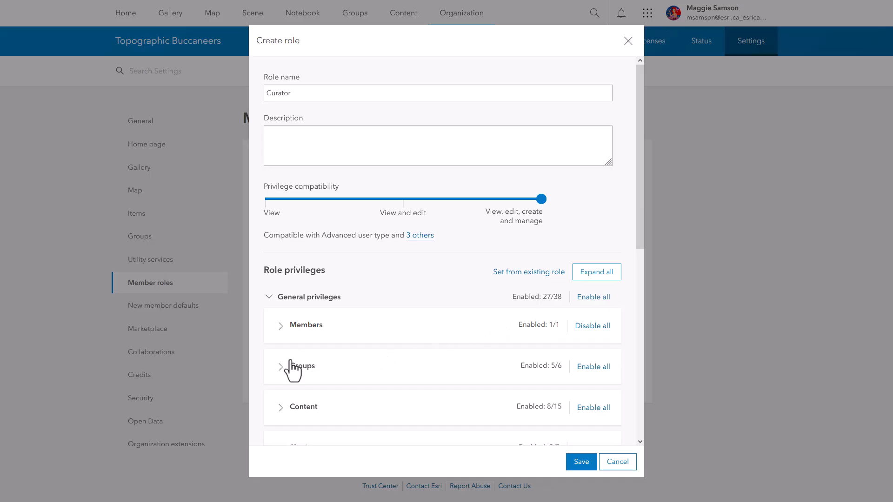
pyautogui.click(280, 366)
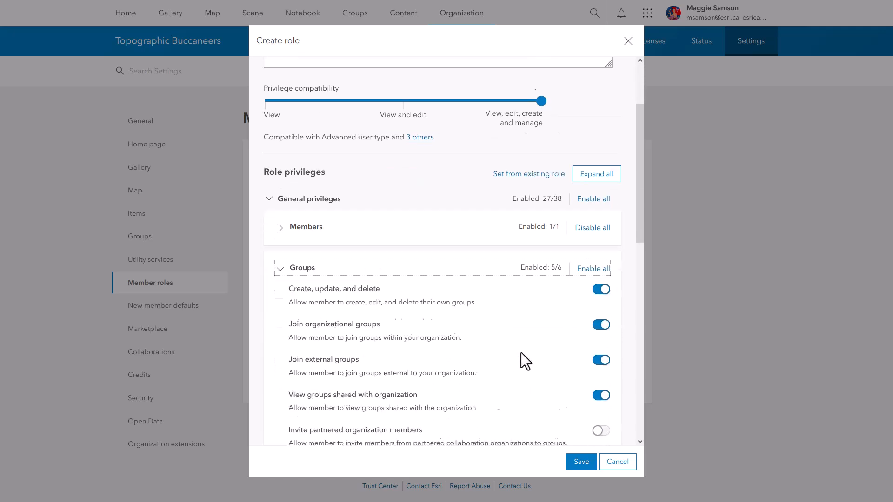
pyautogui.scroll(-3)
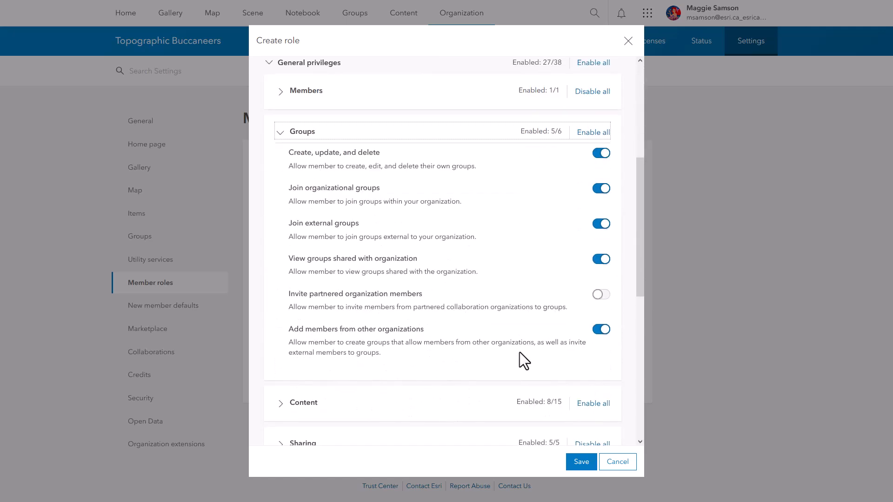
pyautogui.click(281, 131)
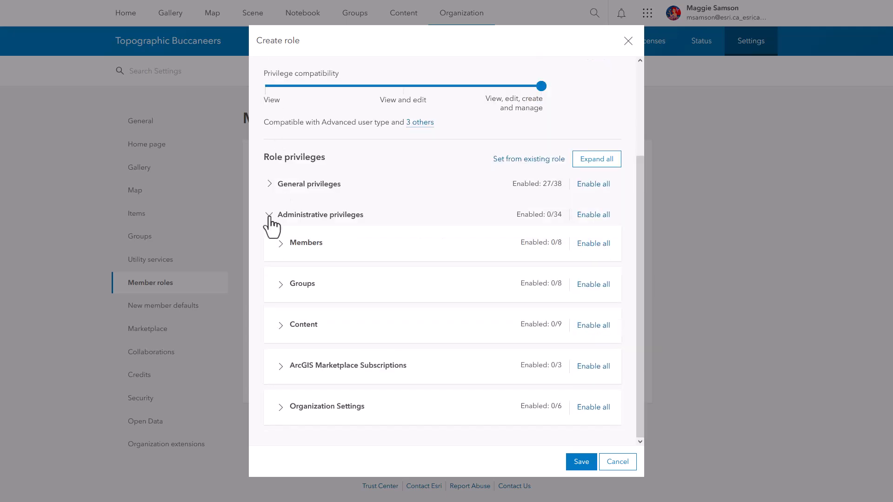
# Enable admin Content privileges: View all, Update, Manage categories and Share member content.
pyautogui.click(304, 325)
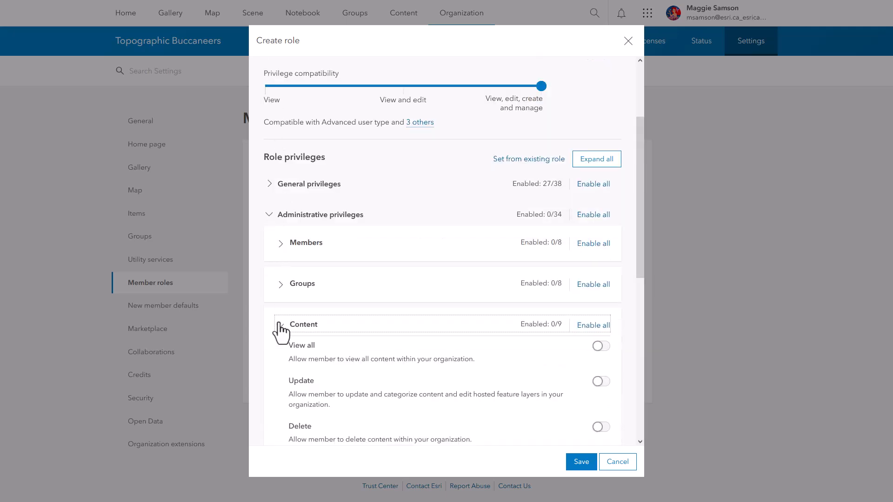
pyautogui.click(600, 346)
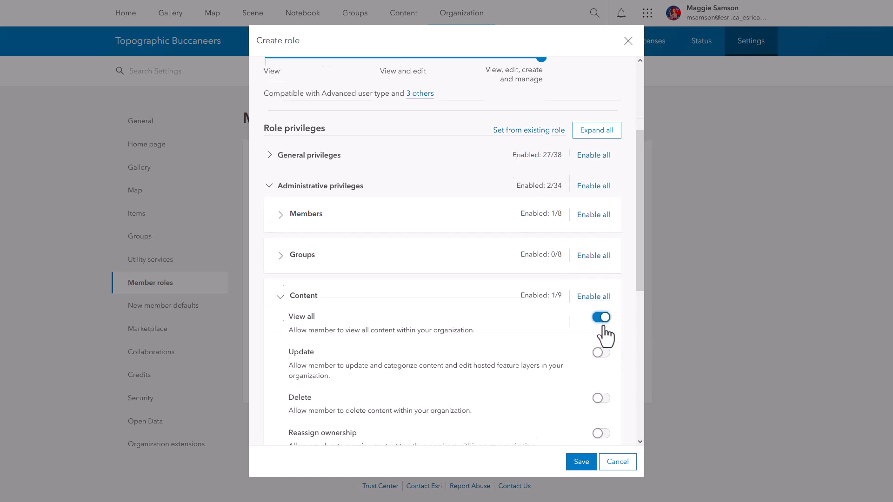
pyautogui.click(600, 352)
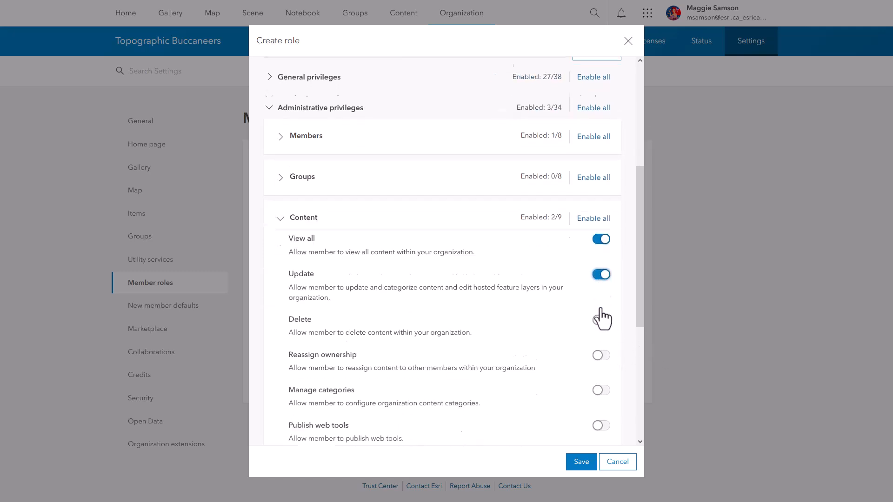
pyautogui.scroll(-3)
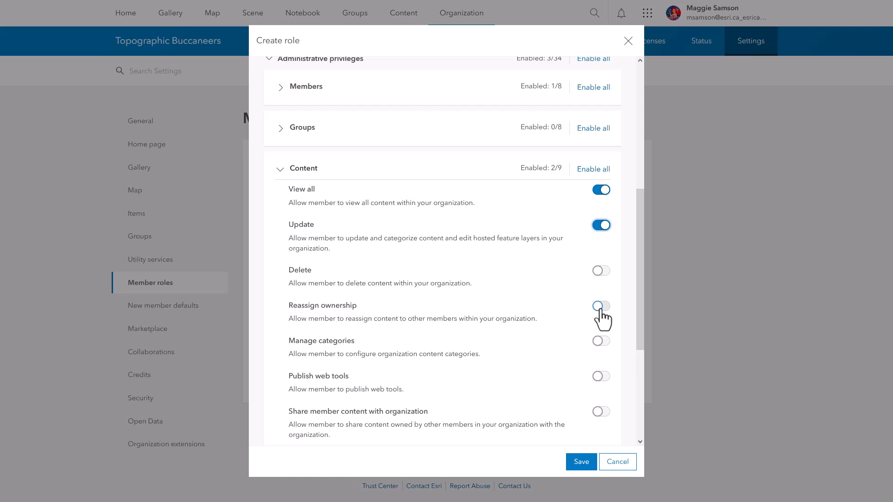
pyautogui.click(602, 341)
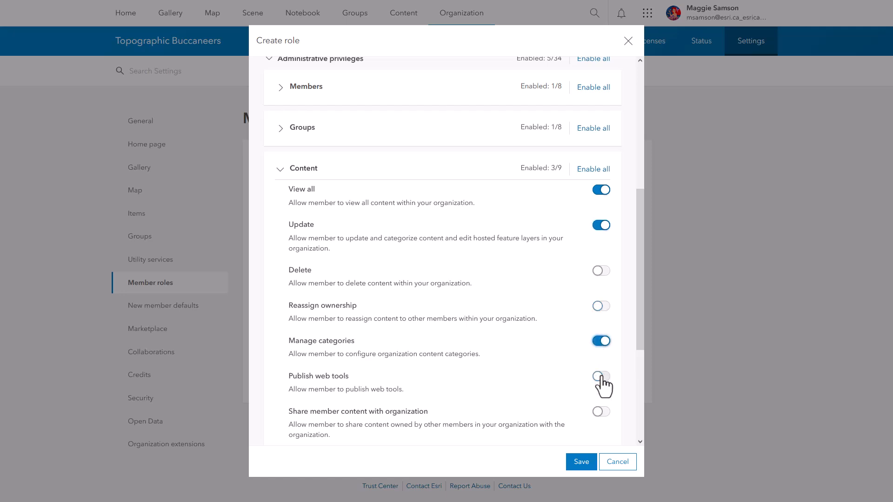
pyautogui.click(600, 411)
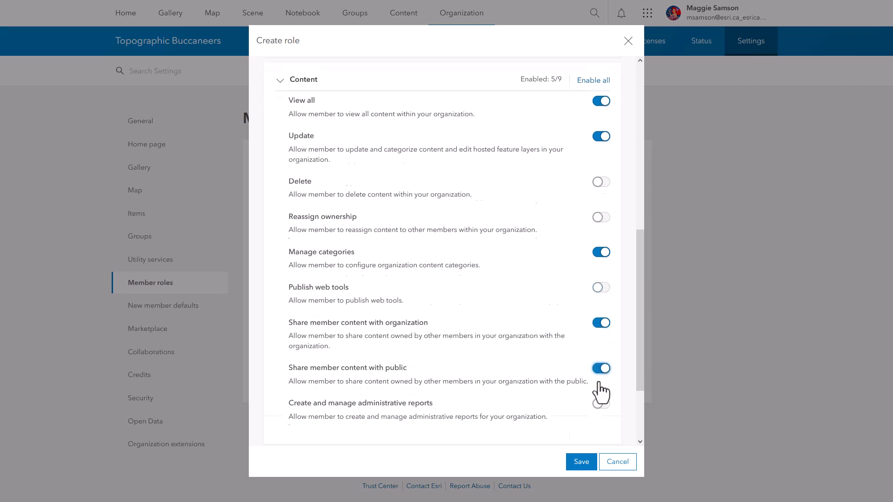
pyautogui.scroll(3)
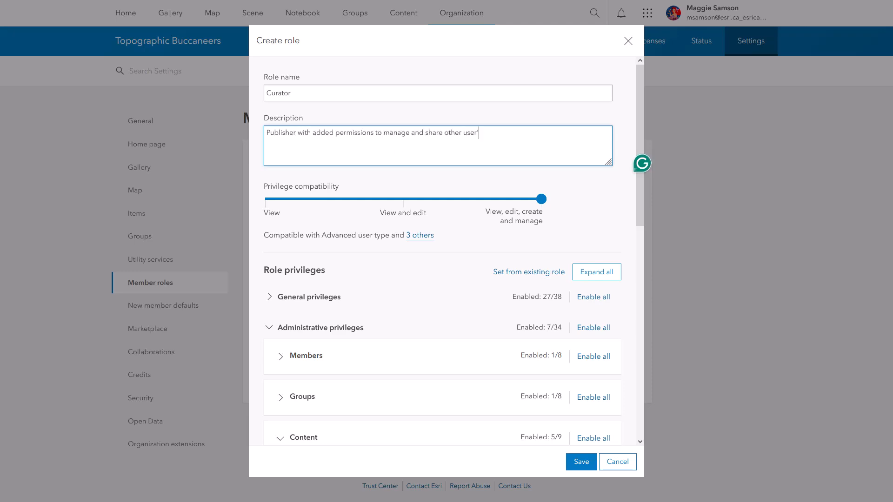
# Finish the description ending "'s items." and save the Curator role.
pyautogui.write("'s items.")
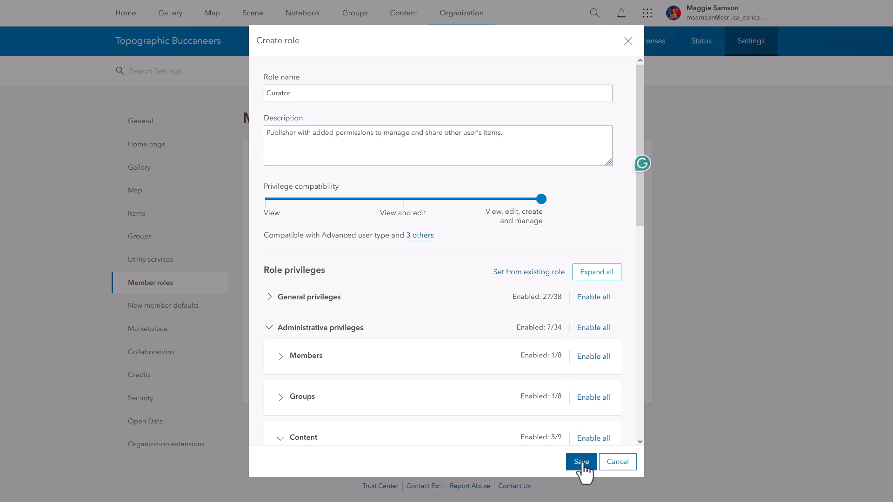
pyautogui.click(581, 462)
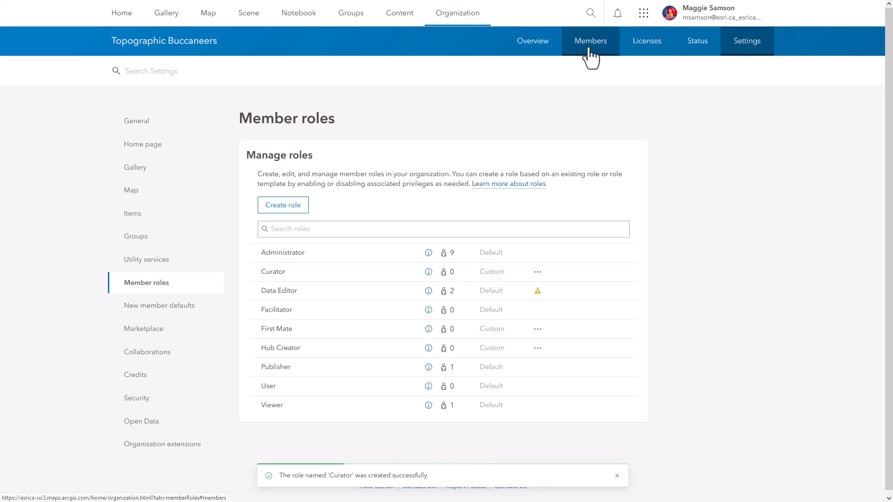
# In Members, change the Viewer member Maggie MobileWorker to Creator user type with the Curator role.
pyautogui.click(590, 40)
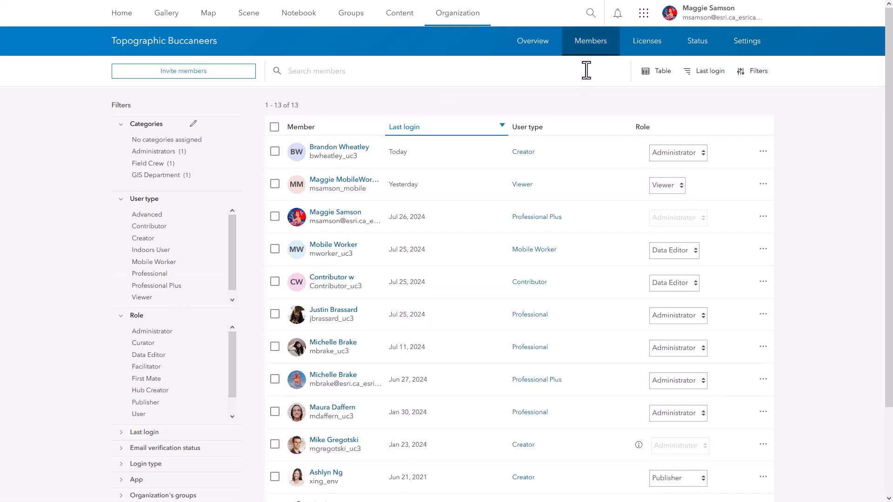
pyautogui.click(666, 185)
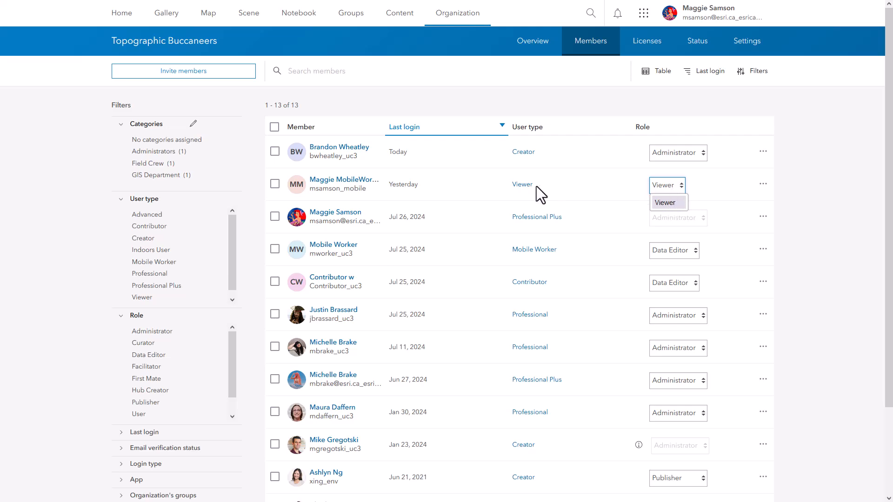
pyautogui.click(763, 185)
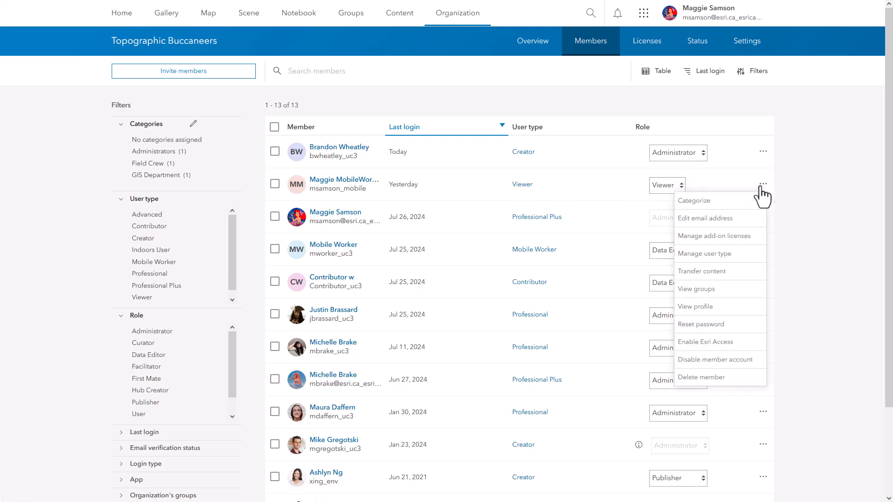
pyautogui.click(704, 253)
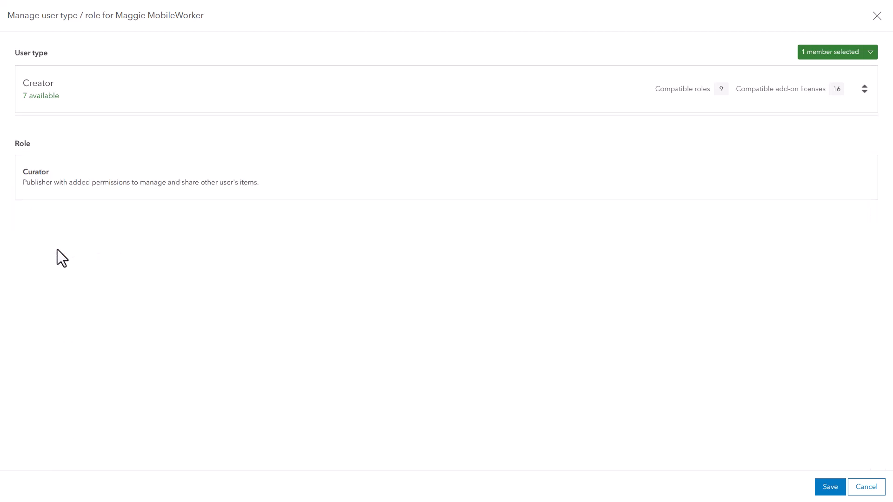
pyautogui.click(829, 486)
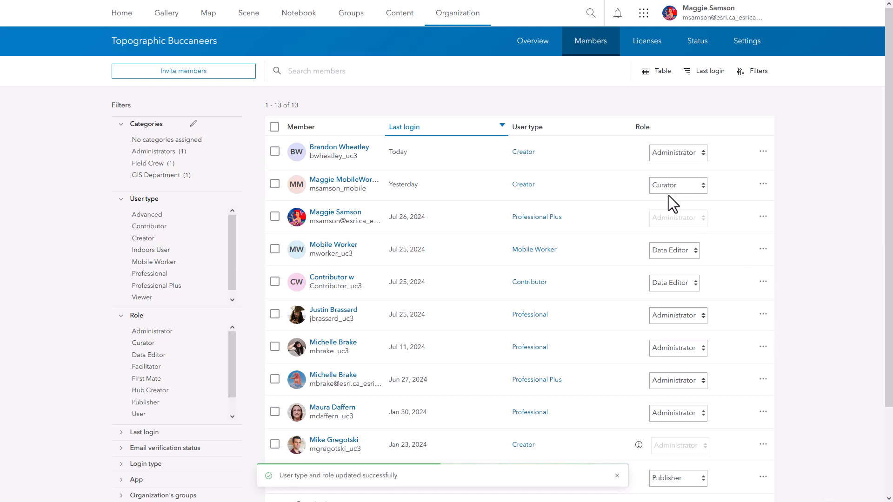
# Return to Member roles and review the Curator role's privilege summary, now showing one assigned member.
pyautogui.click(747, 40)
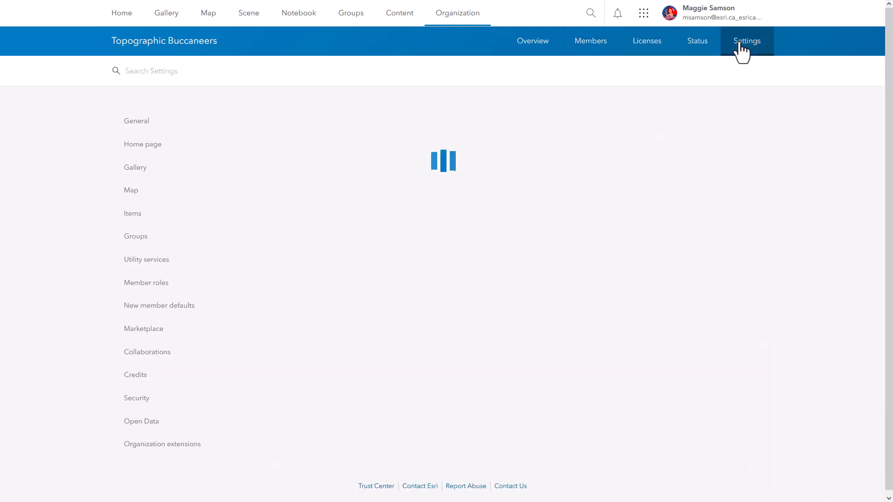
pyautogui.click(146, 283)
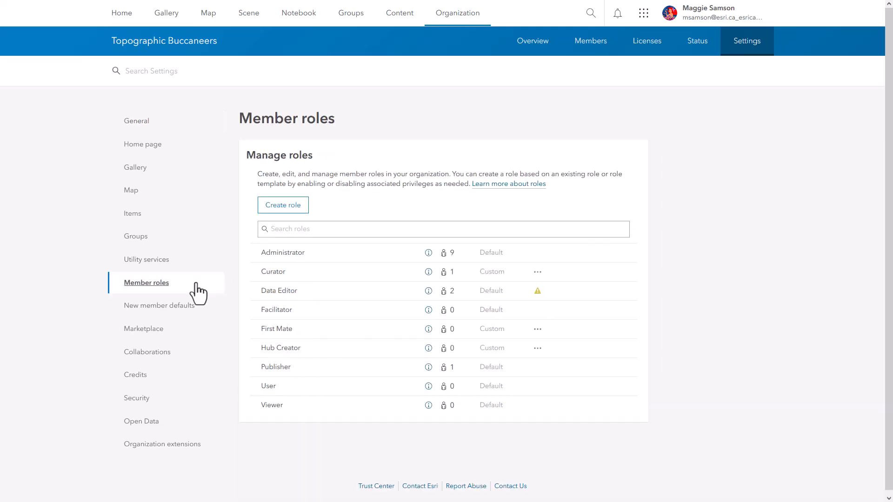
pyautogui.moveTo(433, 283)
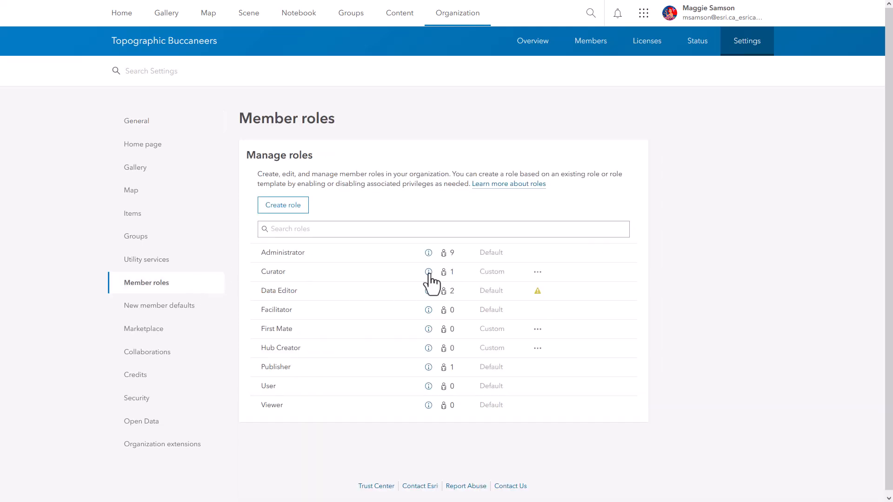
pyautogui.click(428, 272)
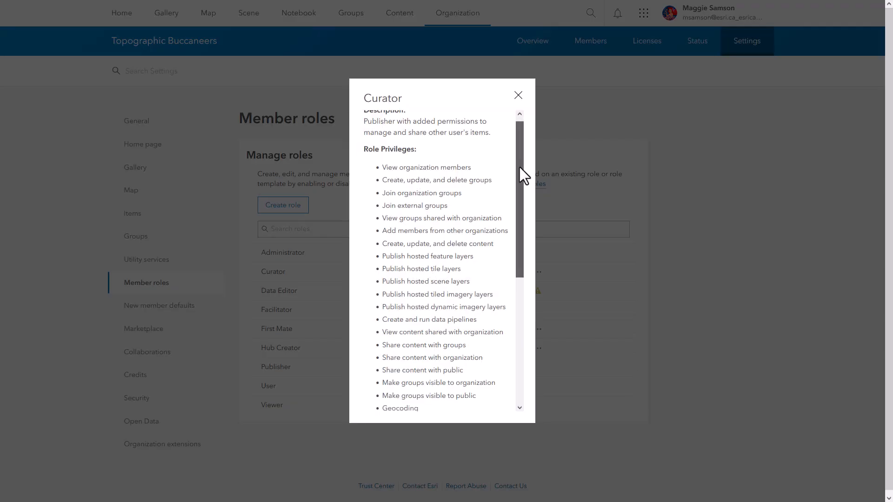
pyautogui.scroll(-3)
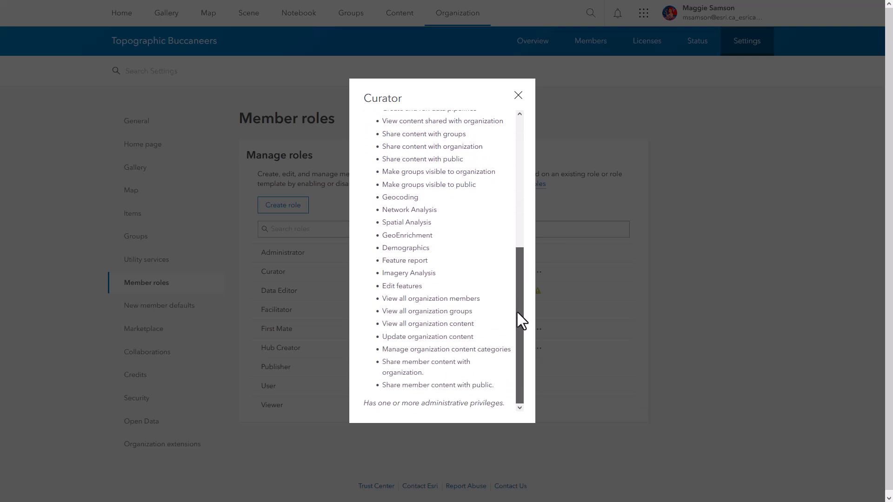